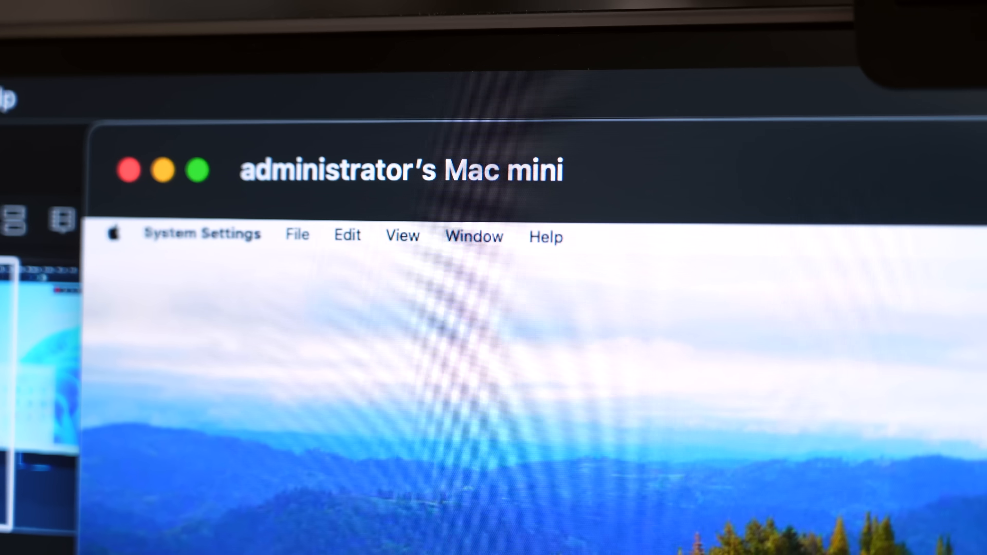
Step: Read the Out-of-band management article and bring up the nas01-bmc OpenBMC Overview page
click(759, 339)
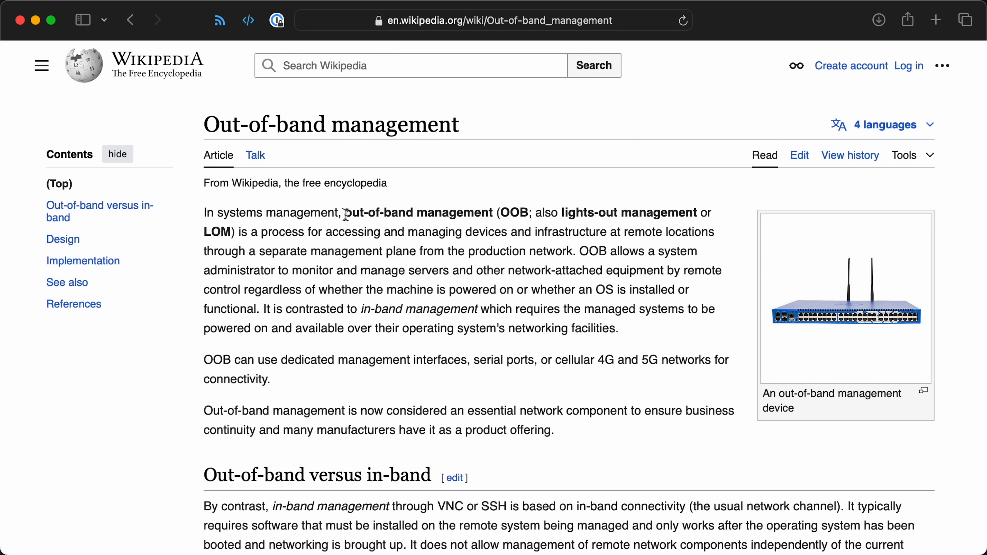
drag(343, 213, 689, 213)
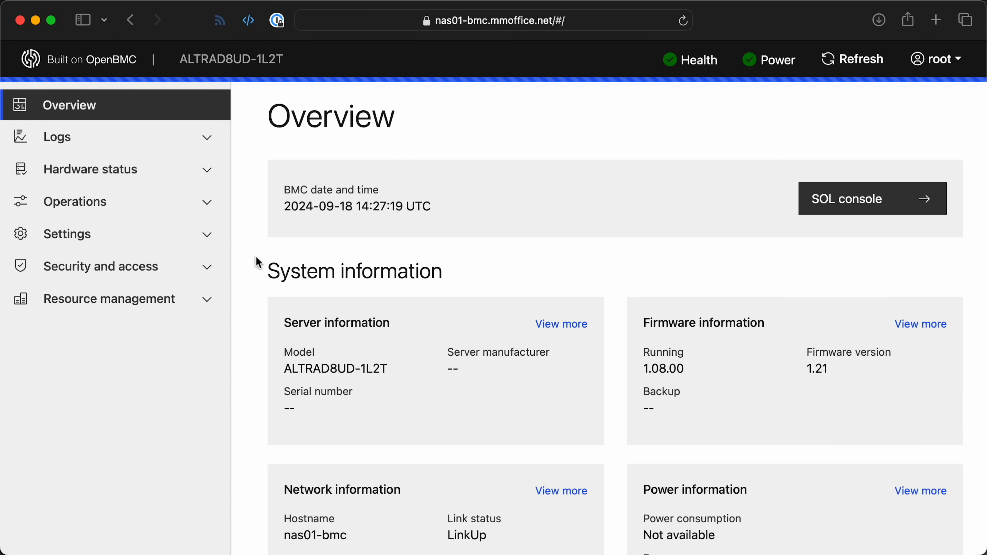
Step: Expand the BMC's Operations section, then move to Dell's iDRAC License - Enterprise page
click(115, 201)
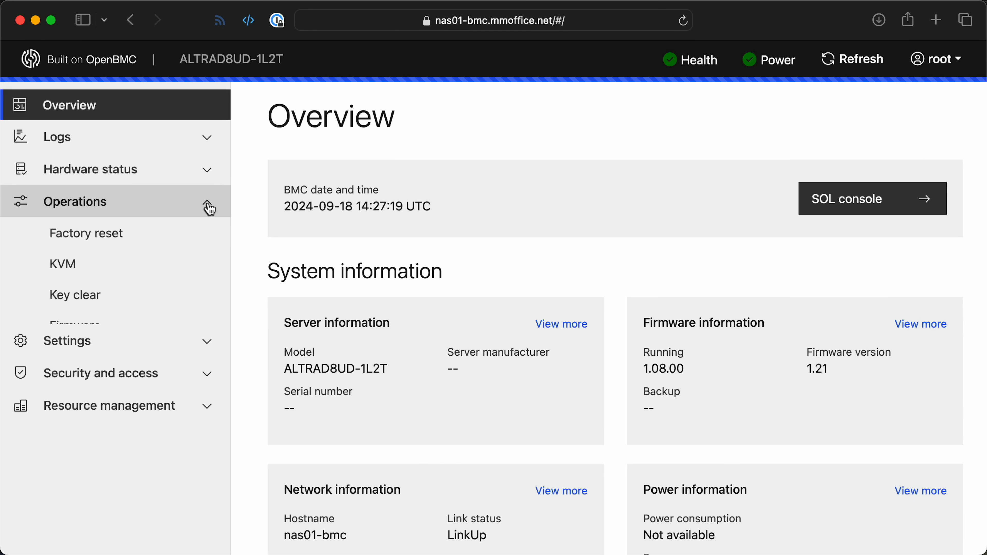
click(62, 264)
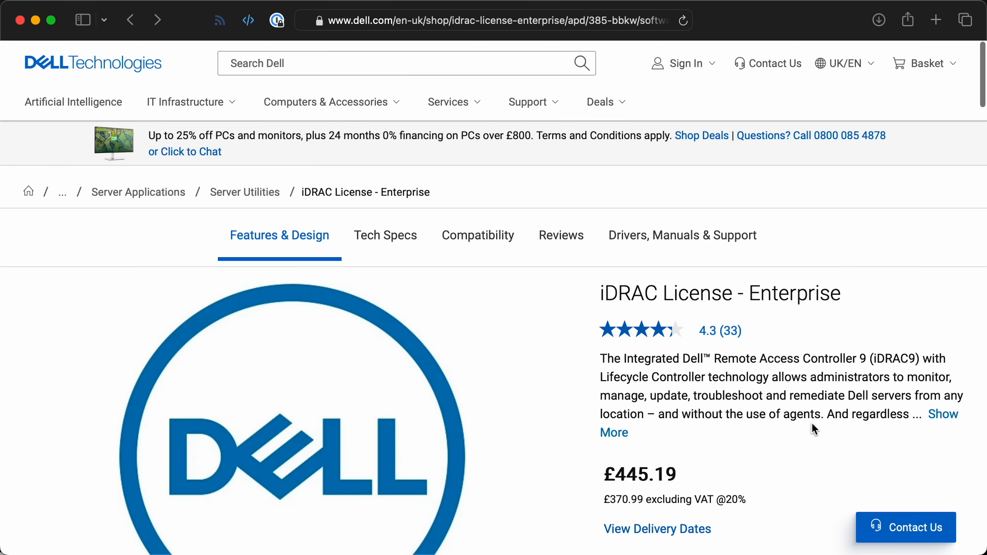
Step: Scroll down the Dell iDRAC License page before moving to NanoKVM issue #1
scroll(down, 3)
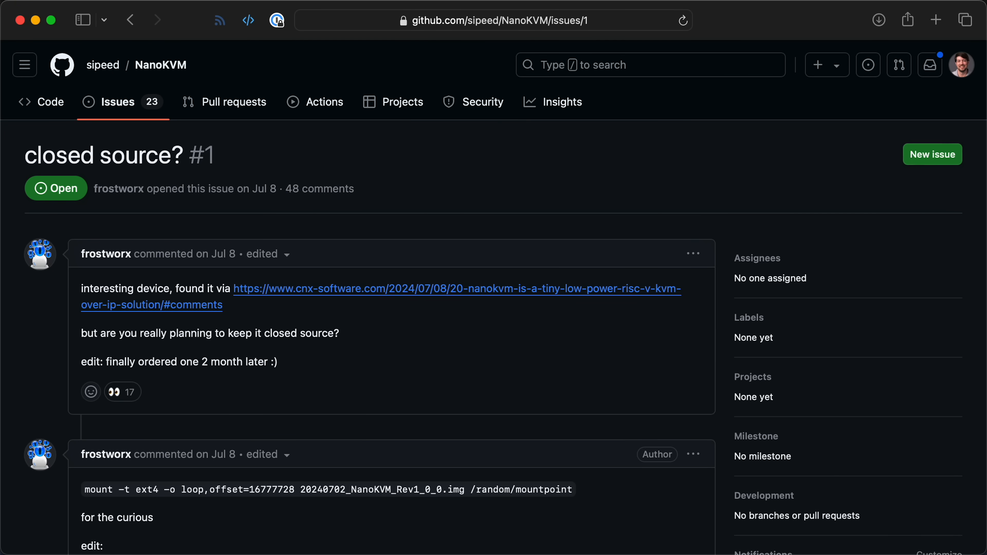
Step: Scroll the issue comments and highlight the promise to open source the backend
scroll(down, 3)
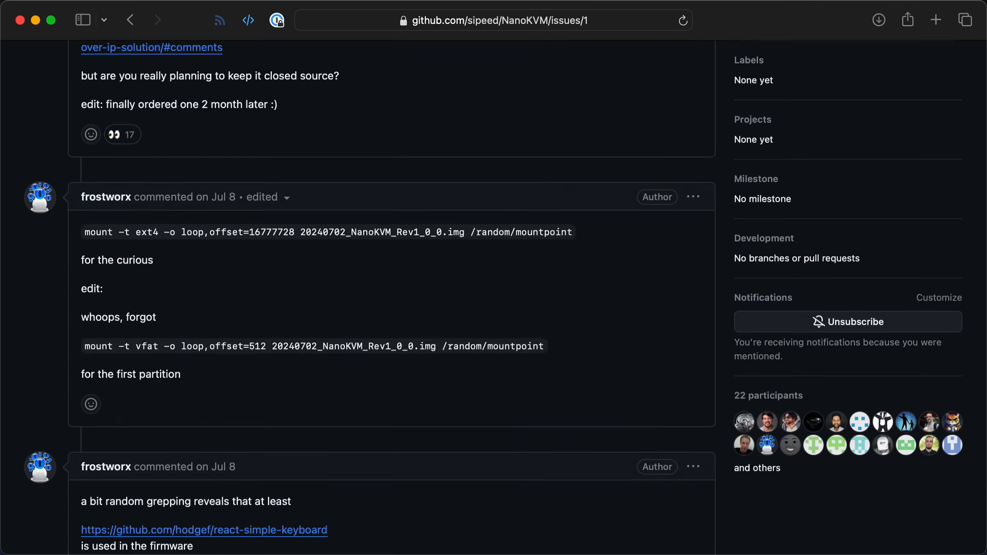
scroll(down, 3)
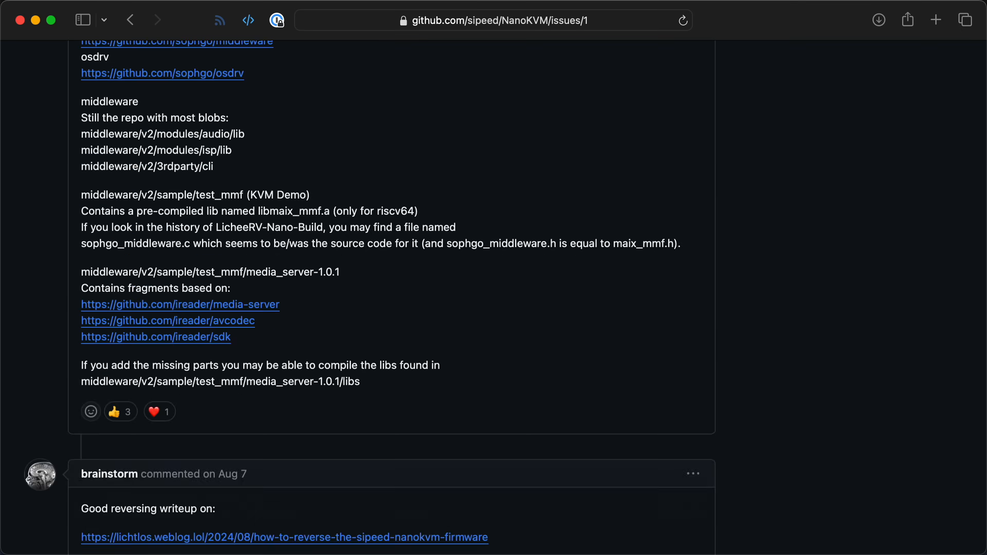
scroll(down, 3)
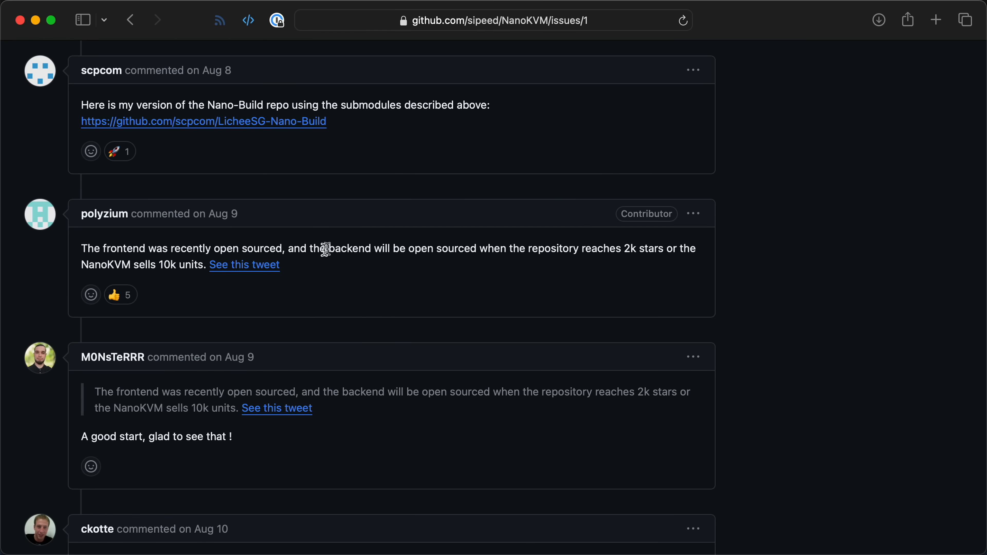
drag(327, 247, 236, 265)
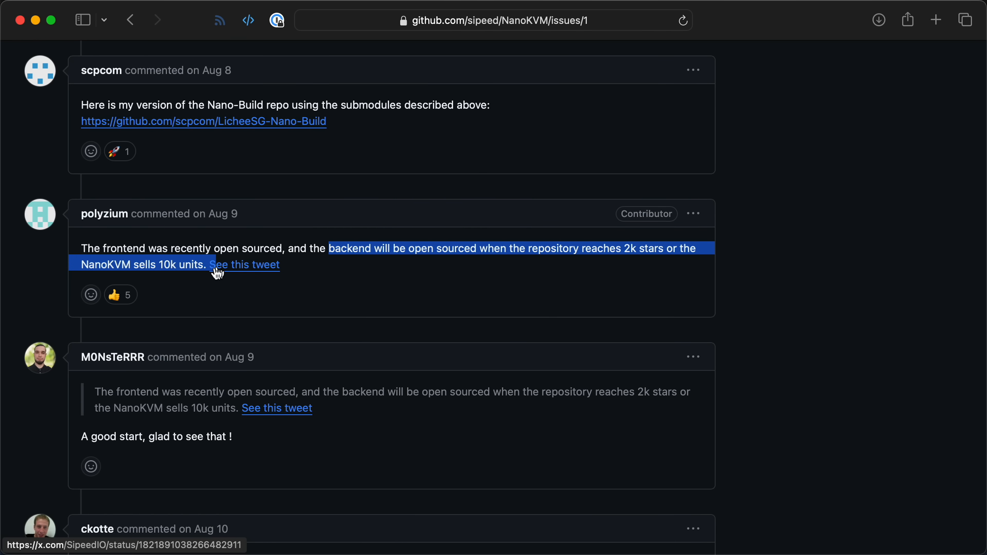
mouse_move(369, 309)
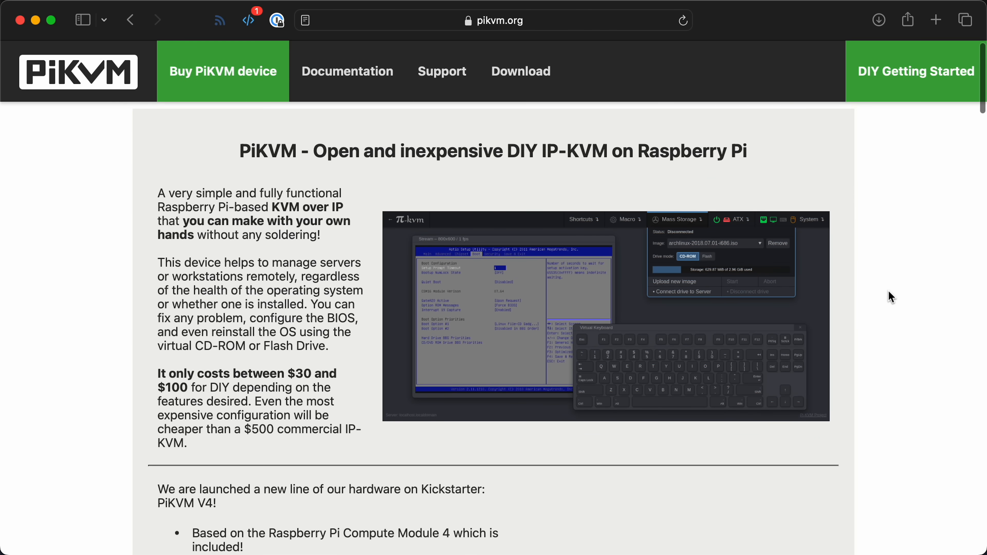
Step: Scroll the NanoKVM issue toward its latest comment about a security researcher
scroll(down, 3)
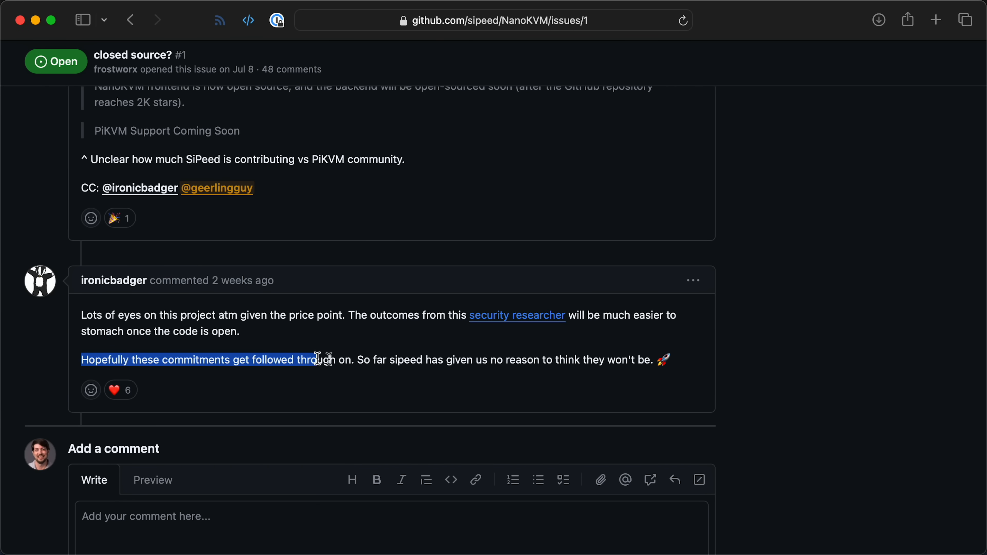
mouse_move(511, 321)
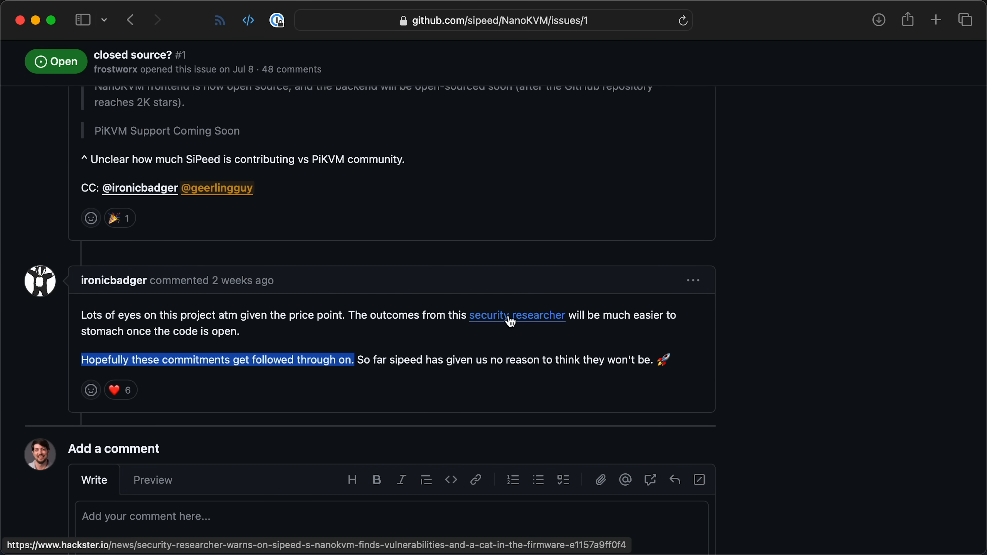
Step: Follow the security researcher link and read the Hackster.io article down to its UPDATE paragraph
click(516, 314)
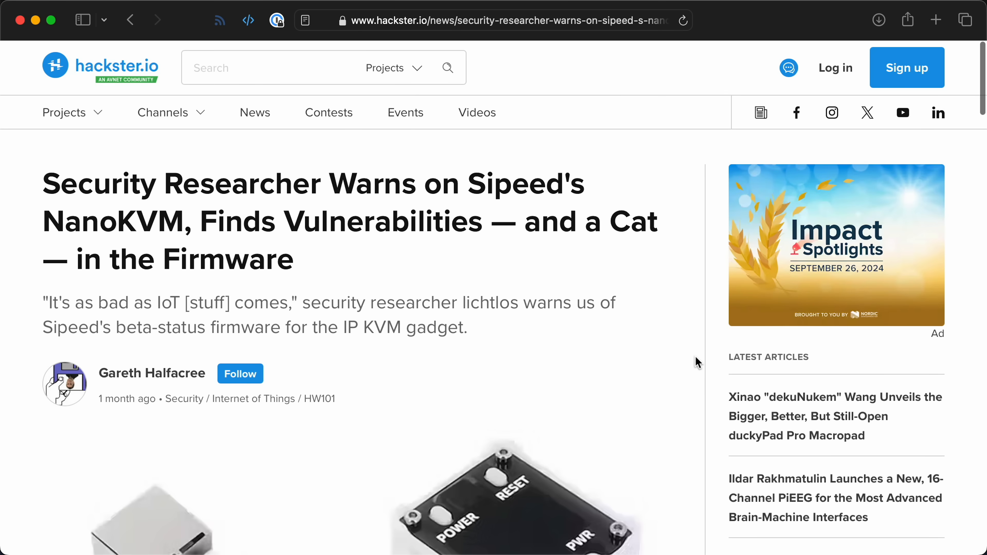
scroll(down, 3)
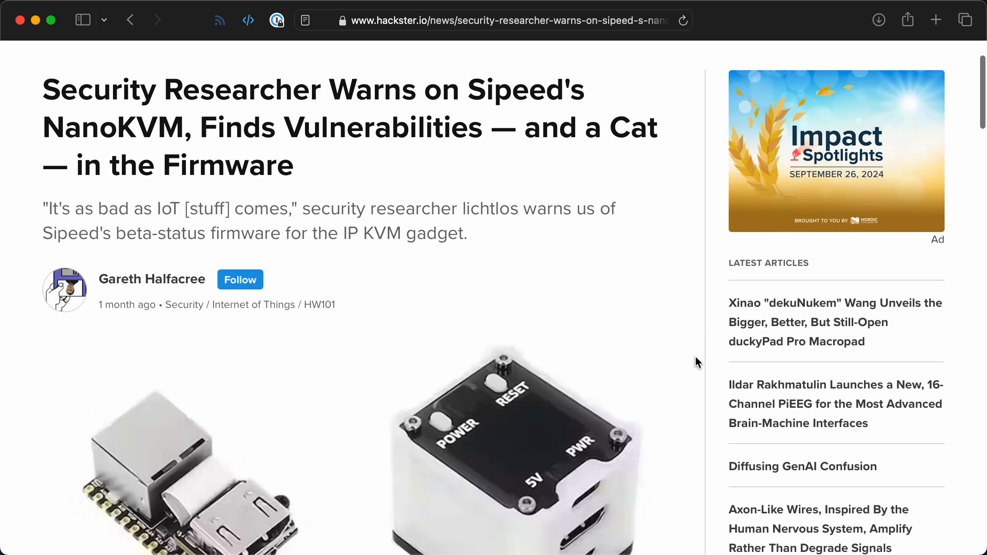
scroll(down, 3)
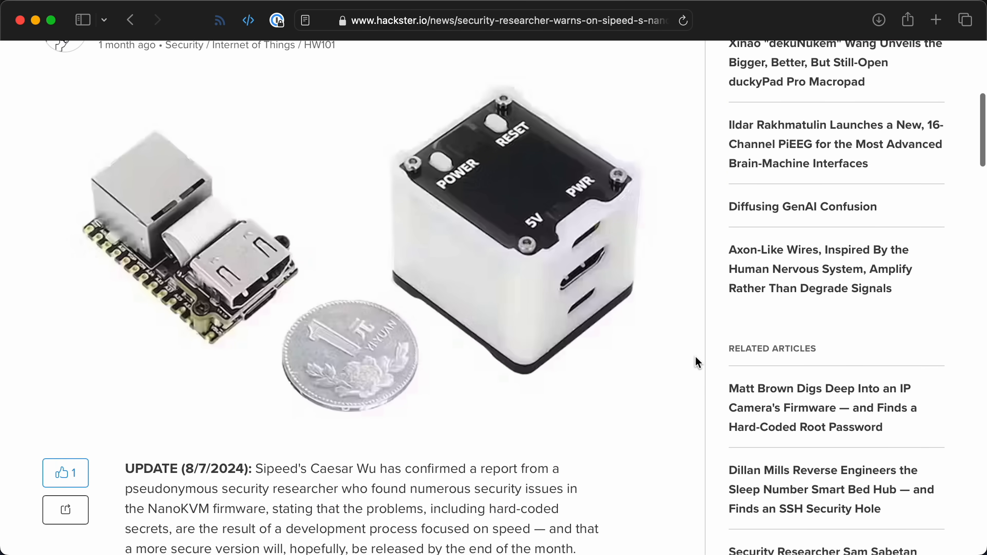
scroll(down, 3)
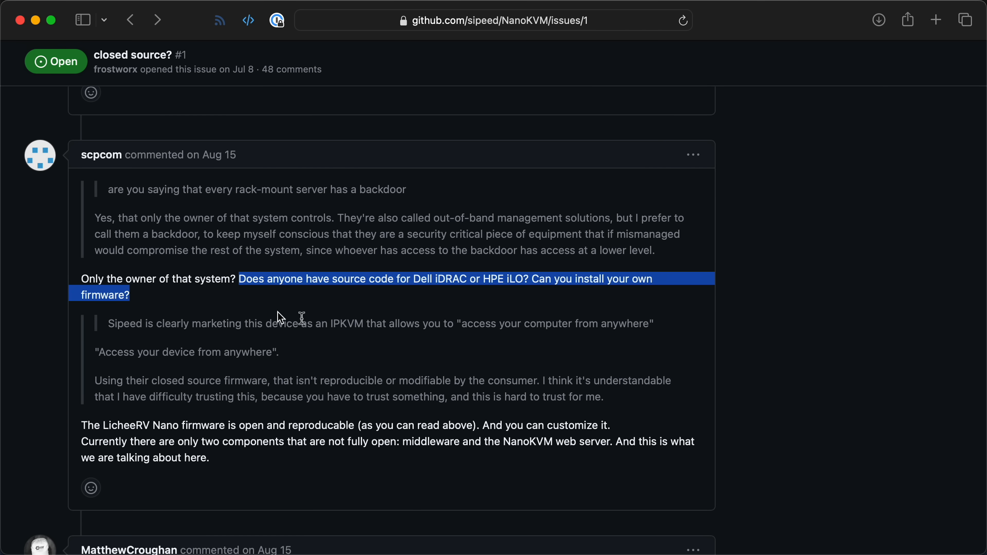
mouse_move(393, 350)
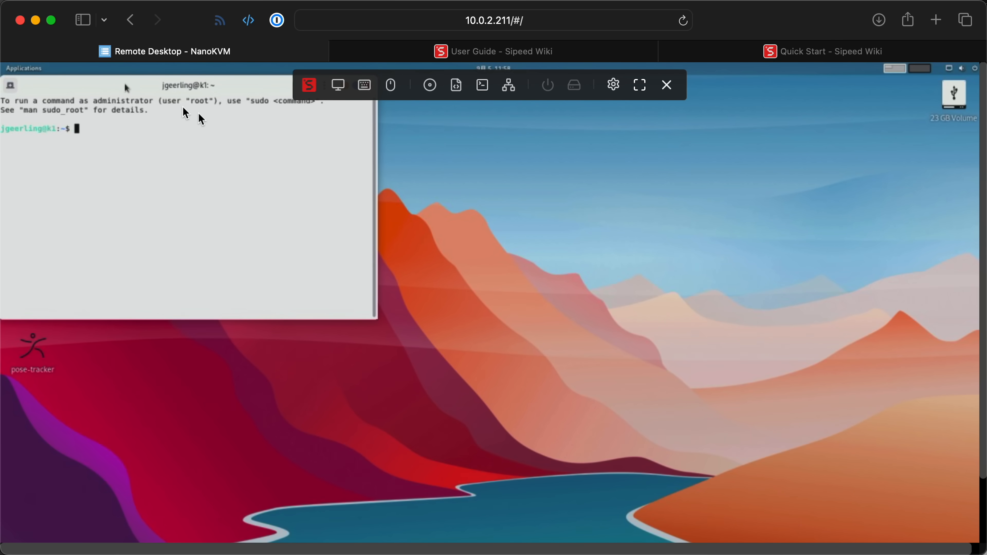
Step: Start typing 'sudo a' in the remote terminal and reach its advanced options
text(sudo a)
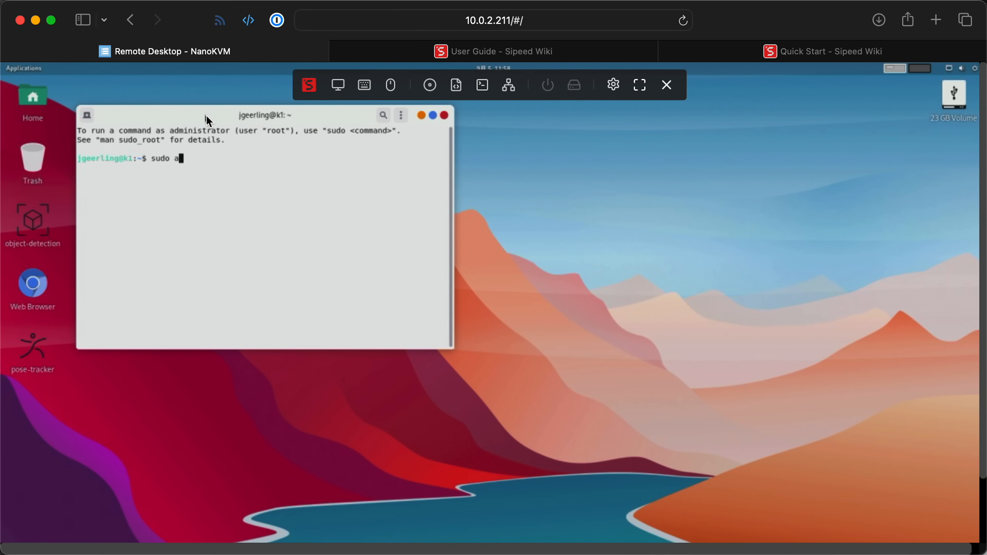
click(401, 115)
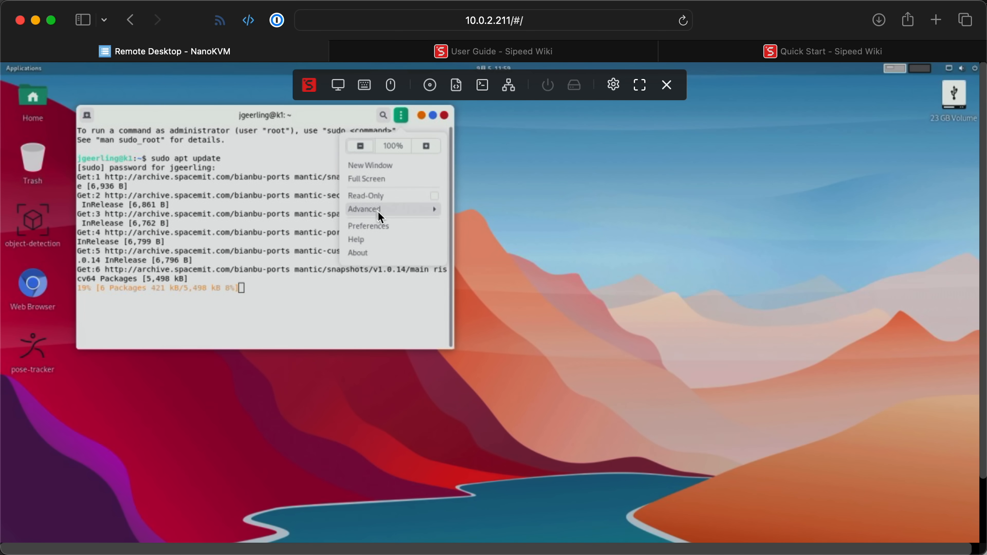
click(401, 115)
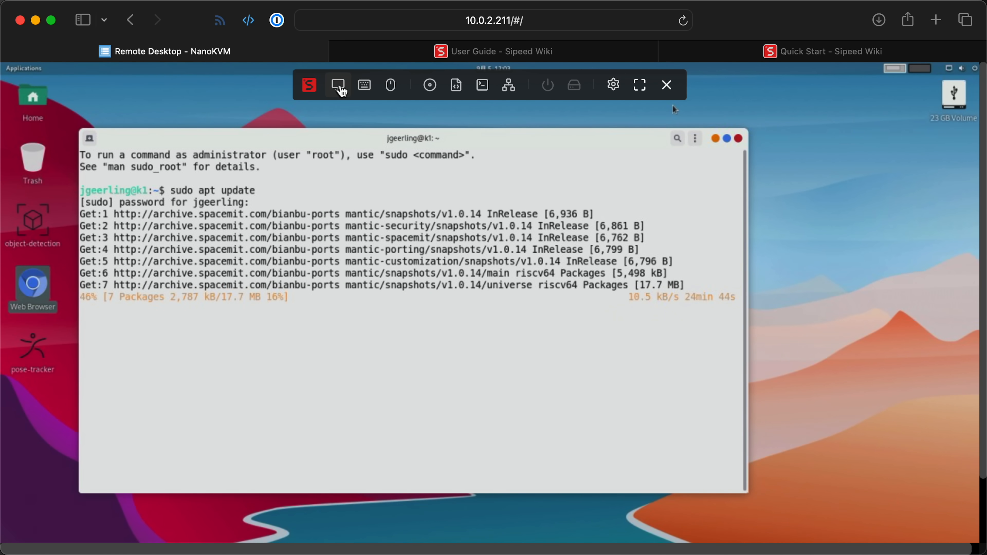
click(338, 85)
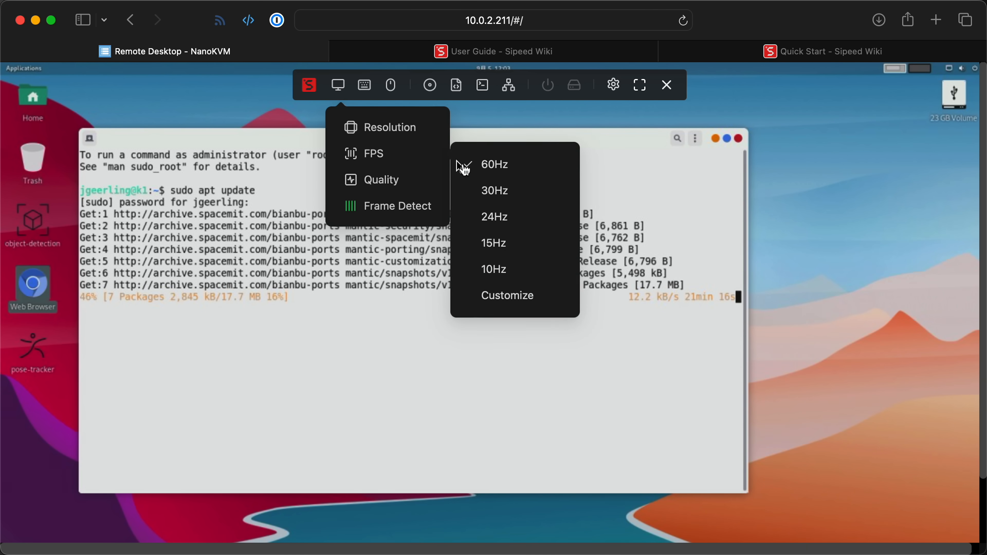
click(364, 85)
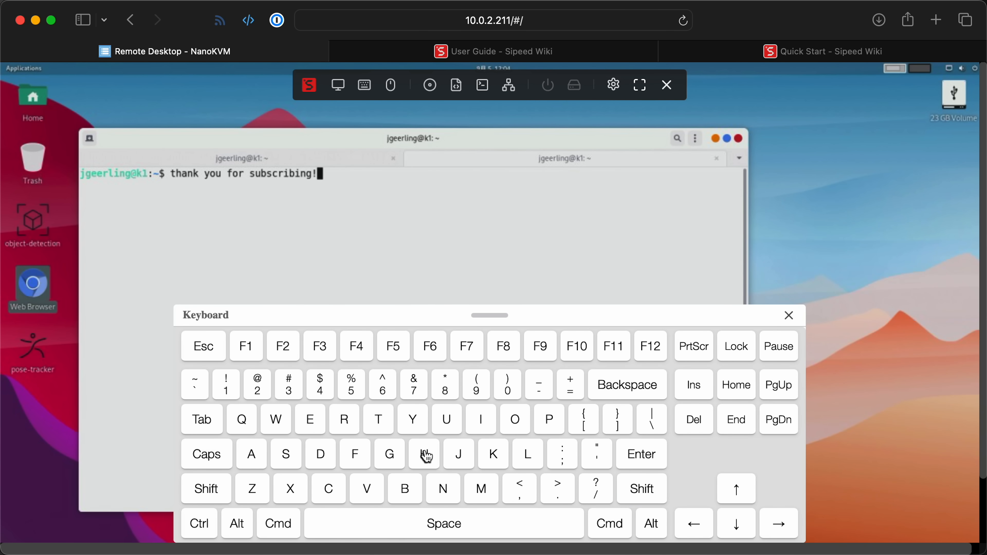
click(391, 84)
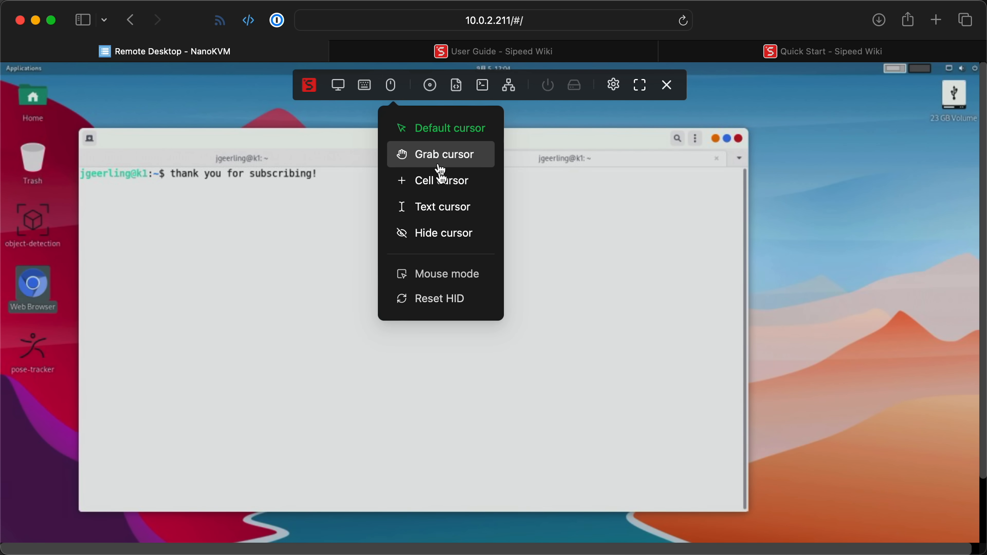
click(455, 85)
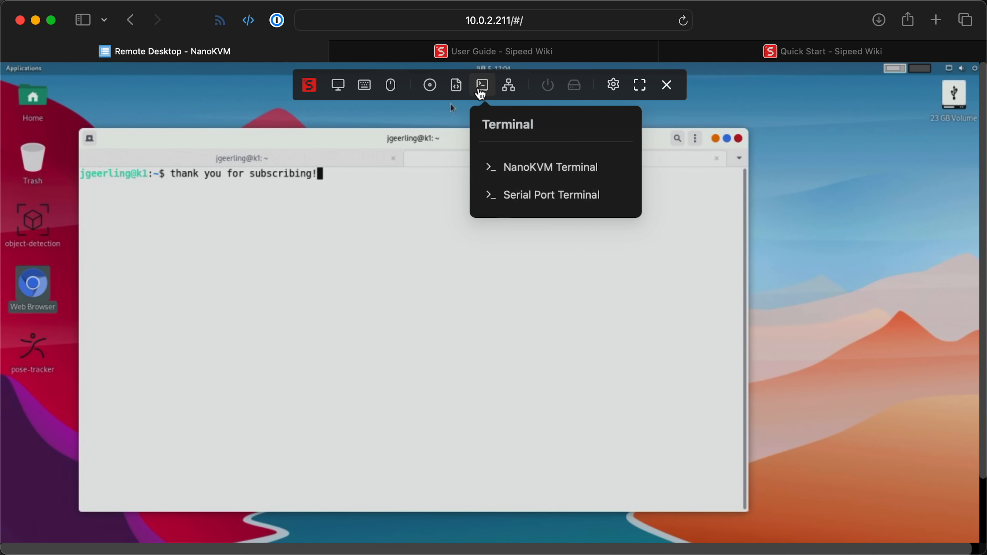
mouse_move(547, 167)
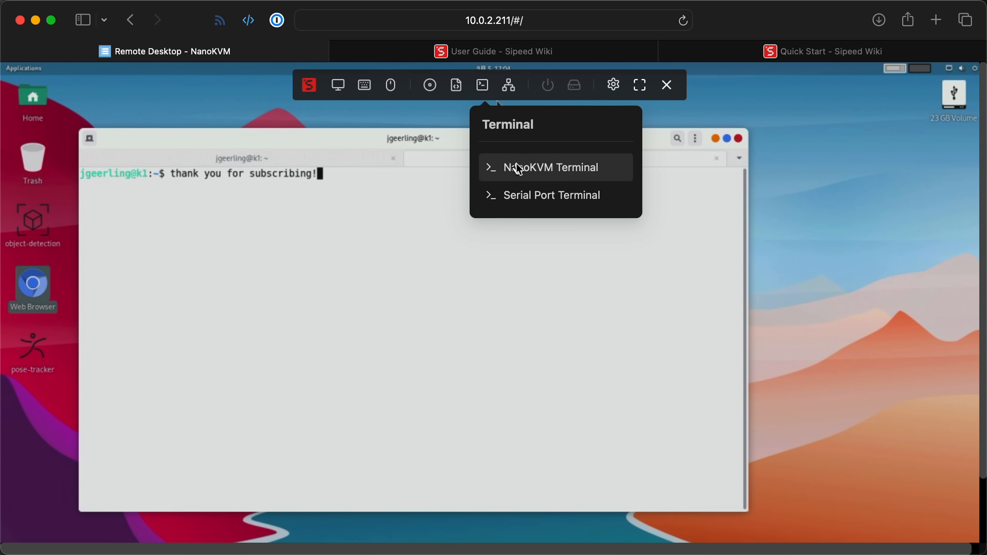
click(550, 168)
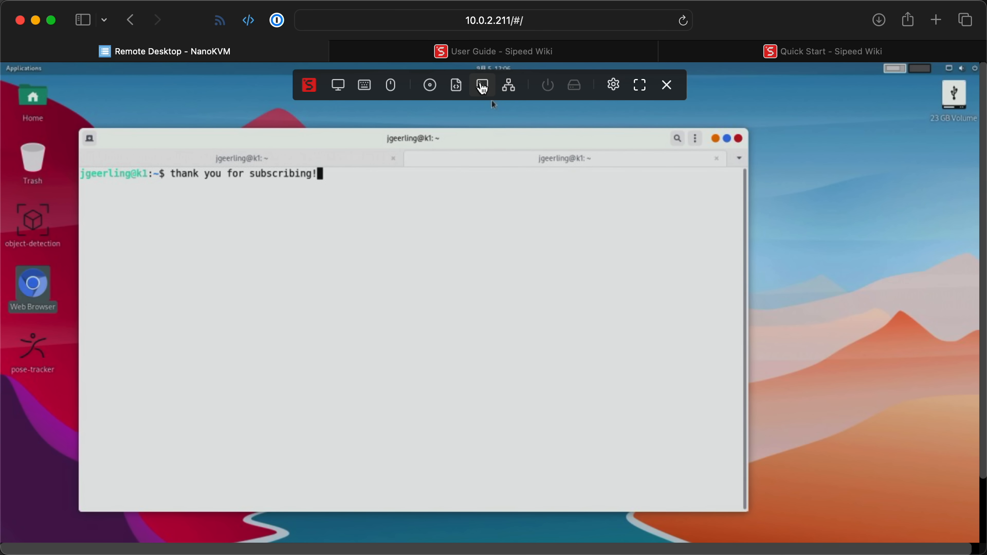
click(481, 85)
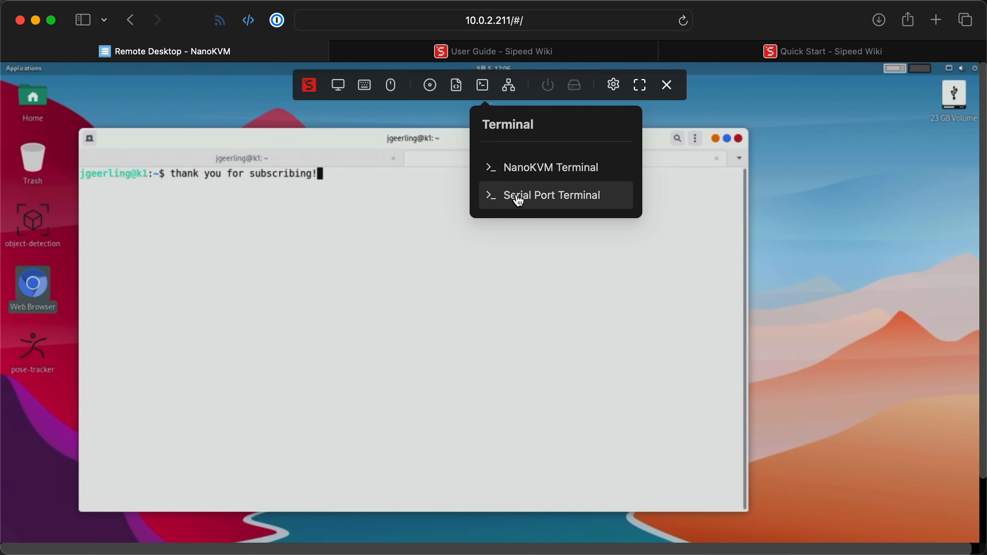
click(553, 194)
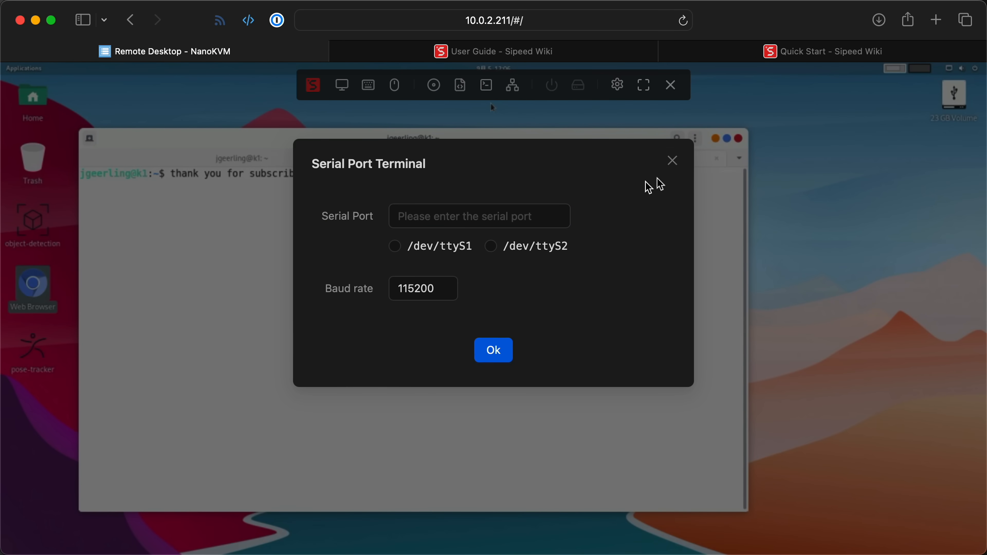
click(671, 160)
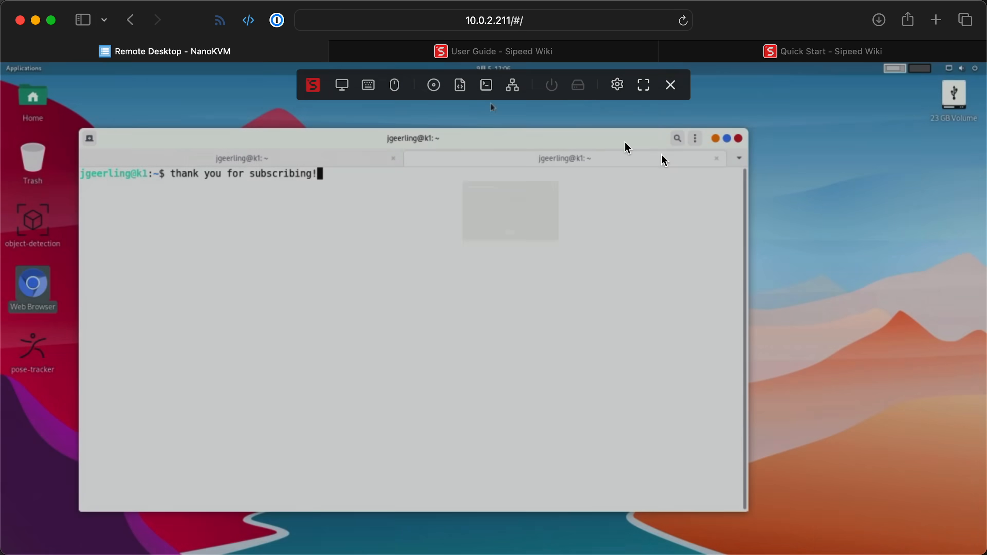
mouse_move(740, 112)
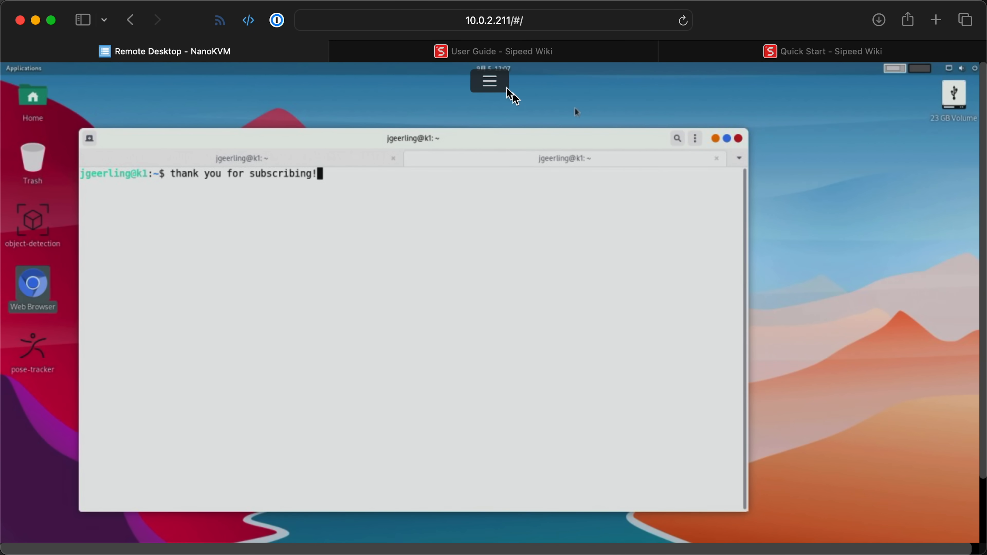
mouse_move(410, 264)
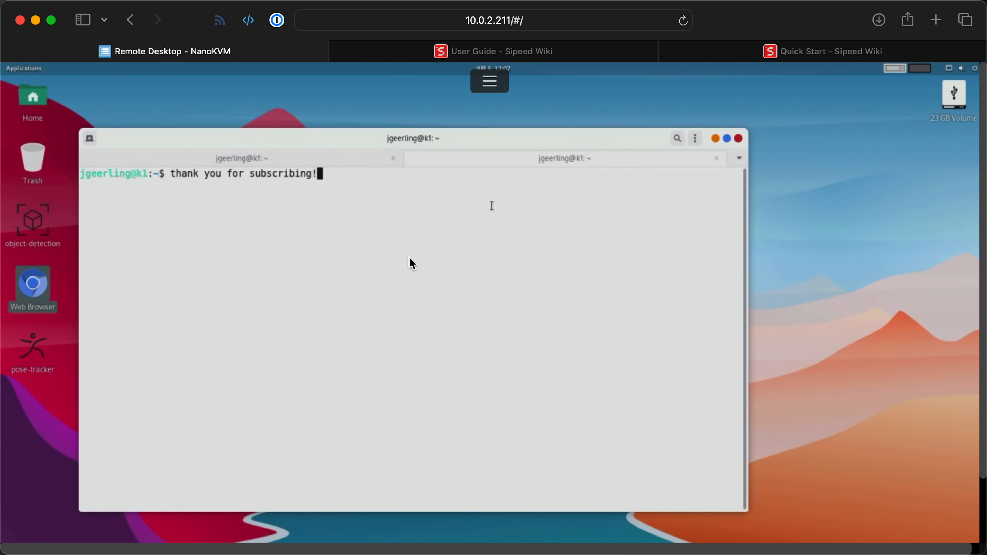
mouse_move(375, 196)
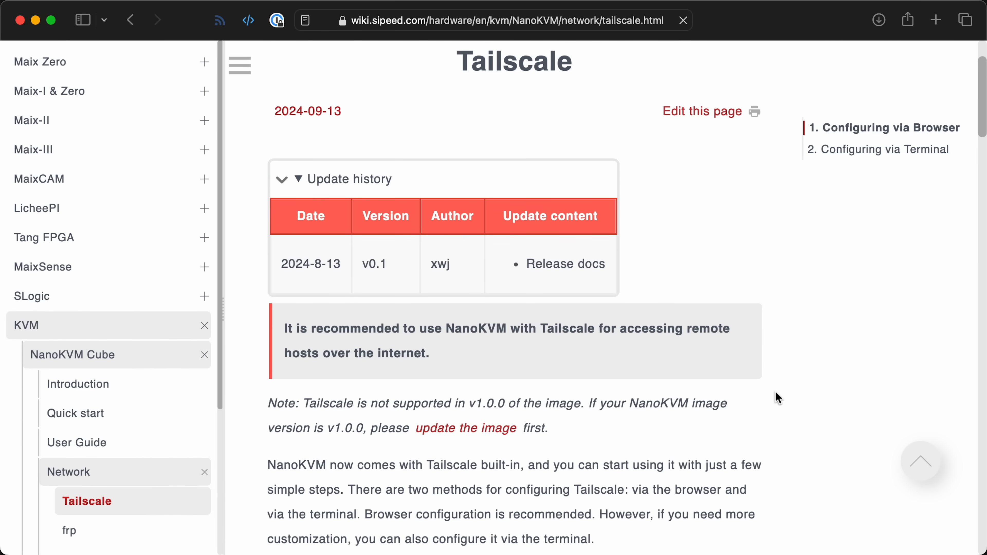
Step: Scroll the Tailscale guide to 'Configuring via Browser' and return to the NanoKVM settings menu
scroll(down, 3)
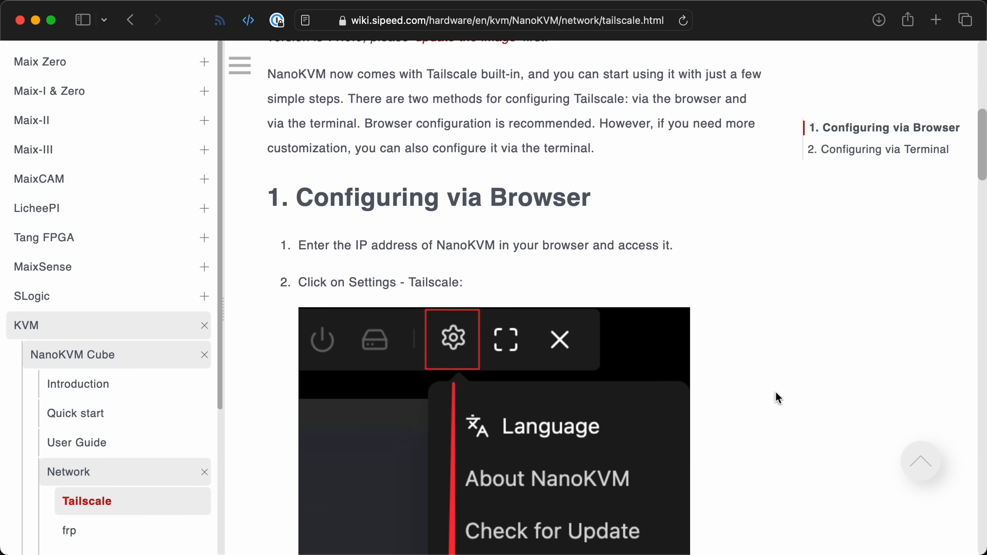
scroll(down, 3)
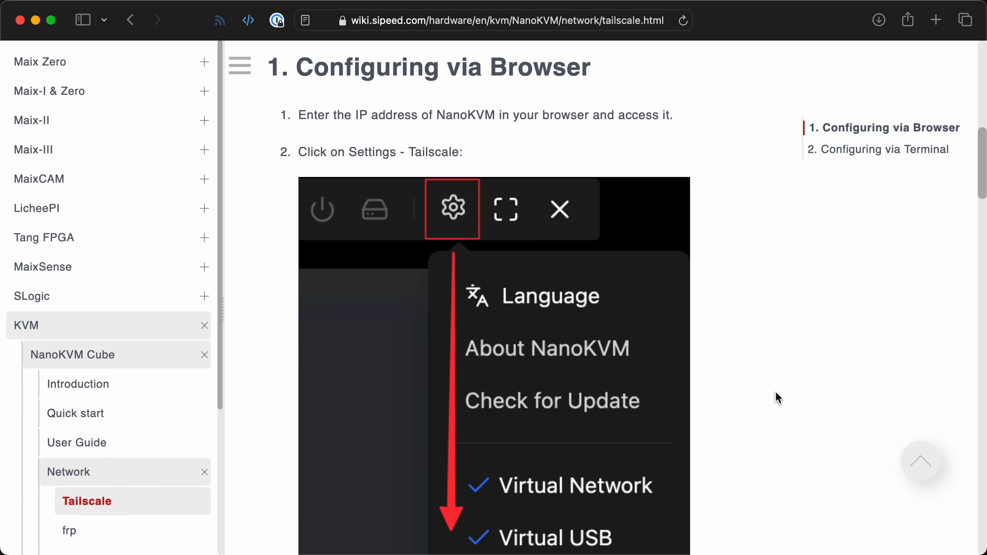
click(380, 50)
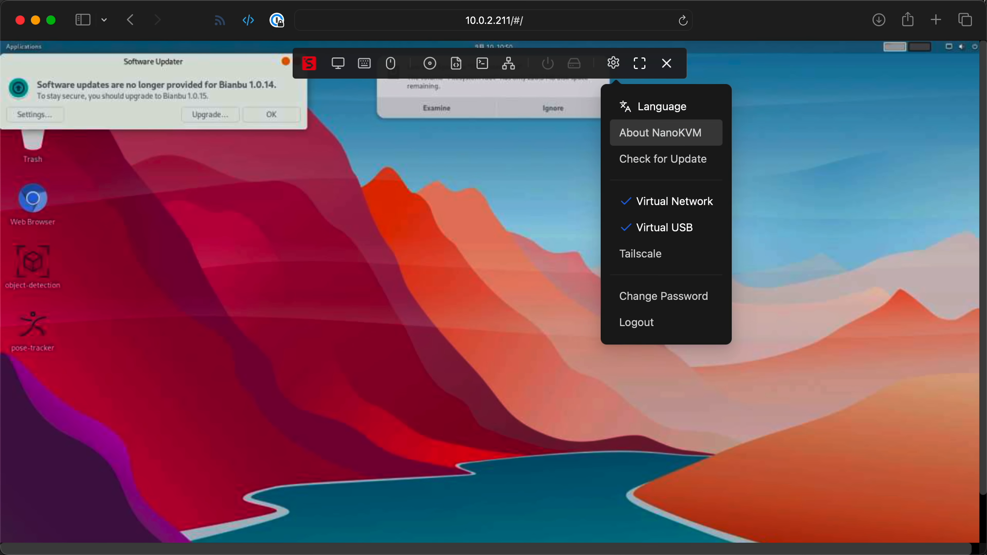
Step: Run Check for Update and view the 2.0.4 to 2.0.7 confirmation dialog
click(662, 159)
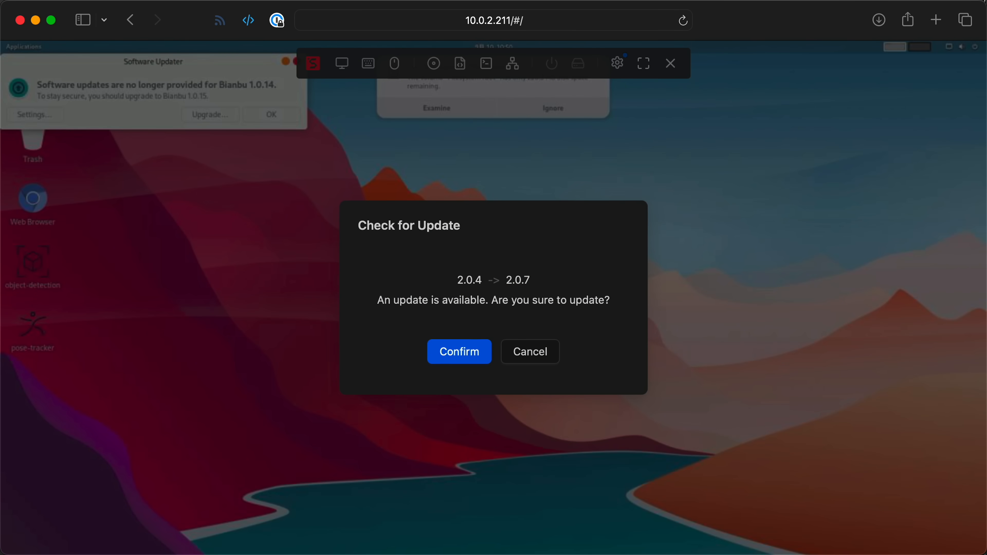
click(459, 352)
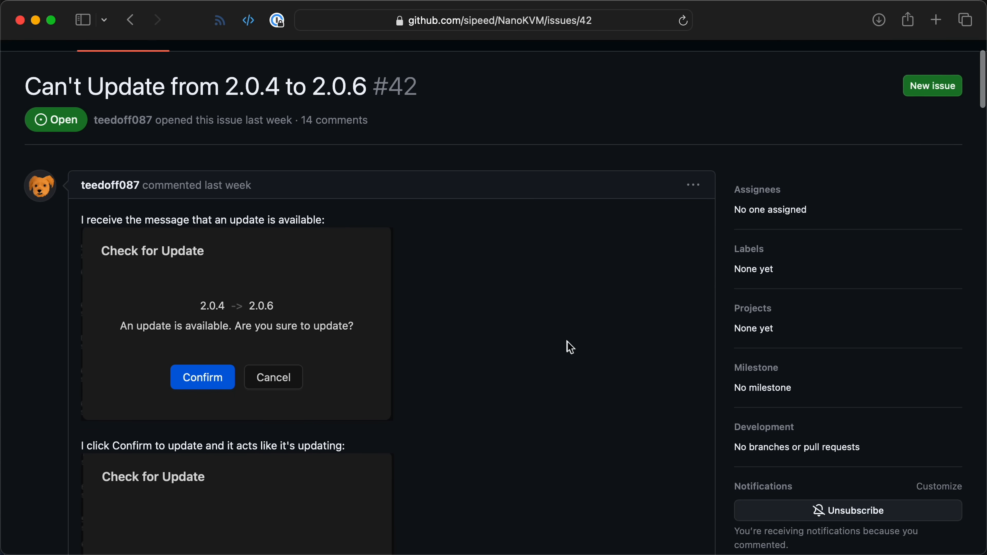
Step: Scroll through issue #42's first comment with the update screenshots
scroll(down, 3)
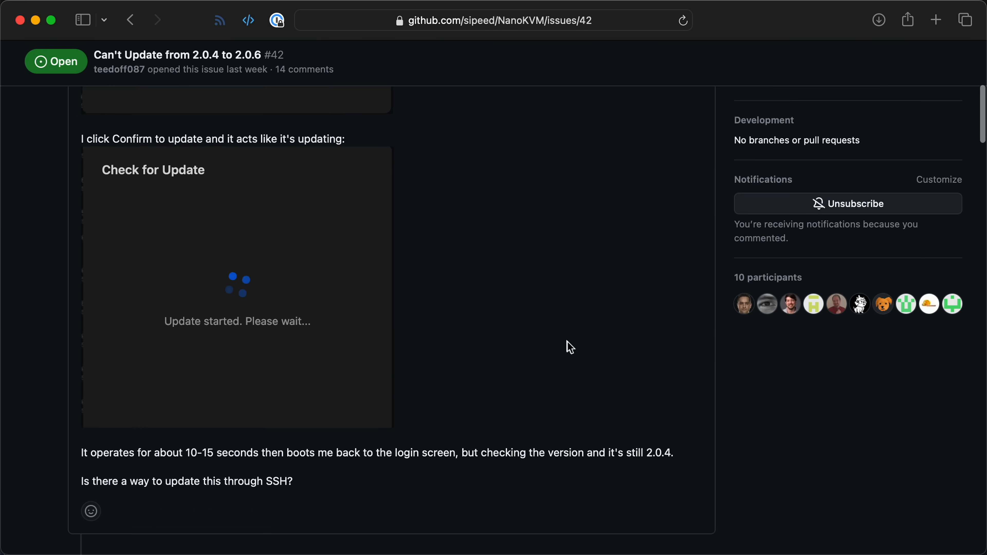
scroll(down, 3)
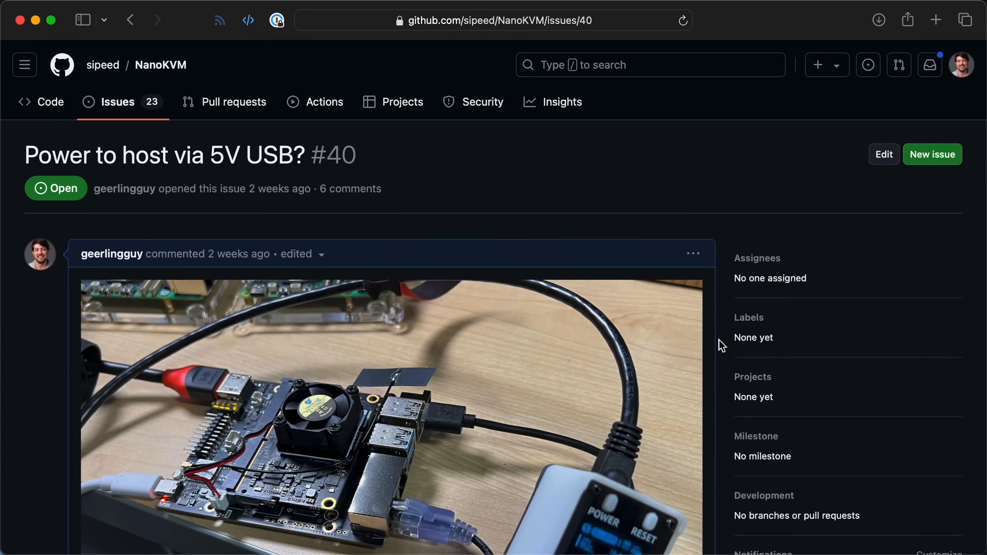
Step: Read the maintainer's comment on 5V USB power protection, the schematics and board photo in issue #40
scroll(down, 3)
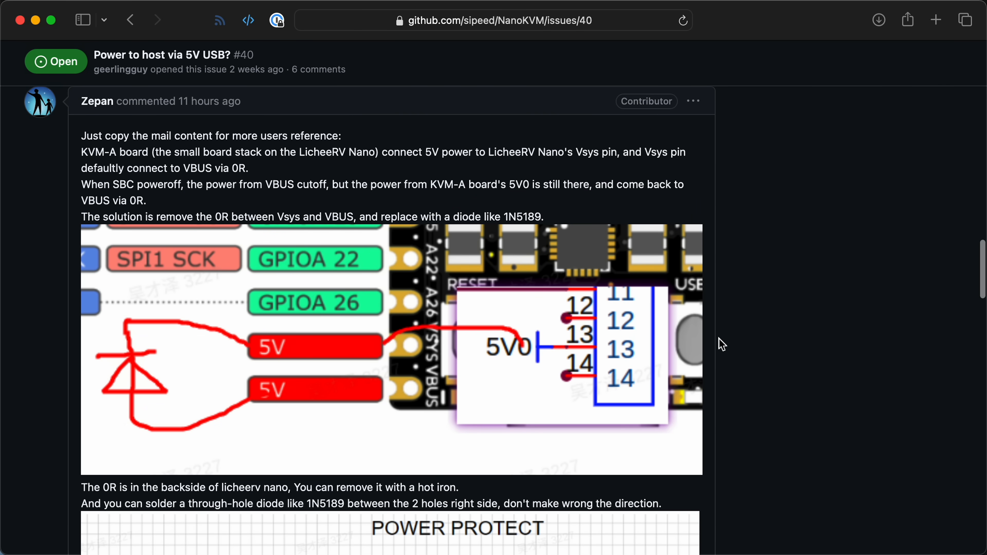
scroll(down, 3)
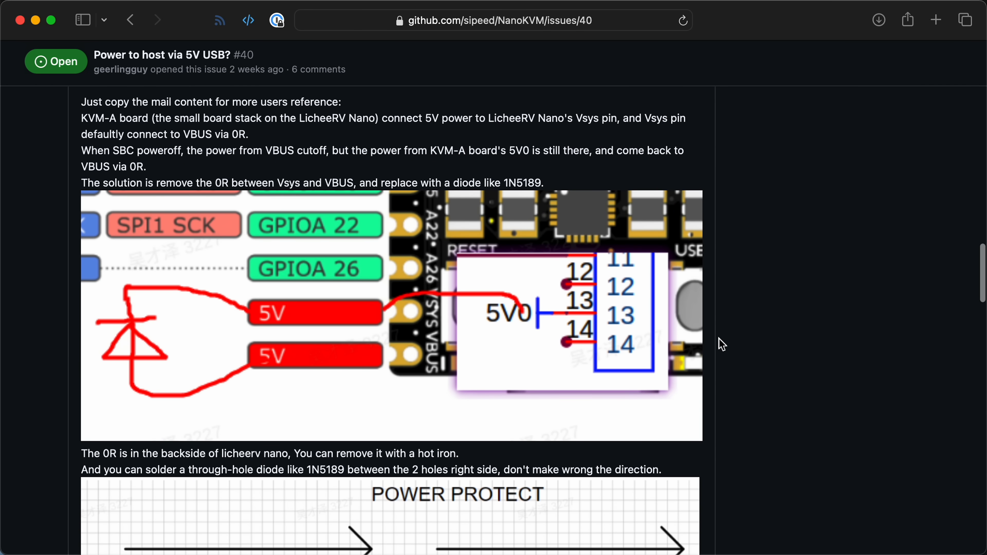
scroll(down, 3)
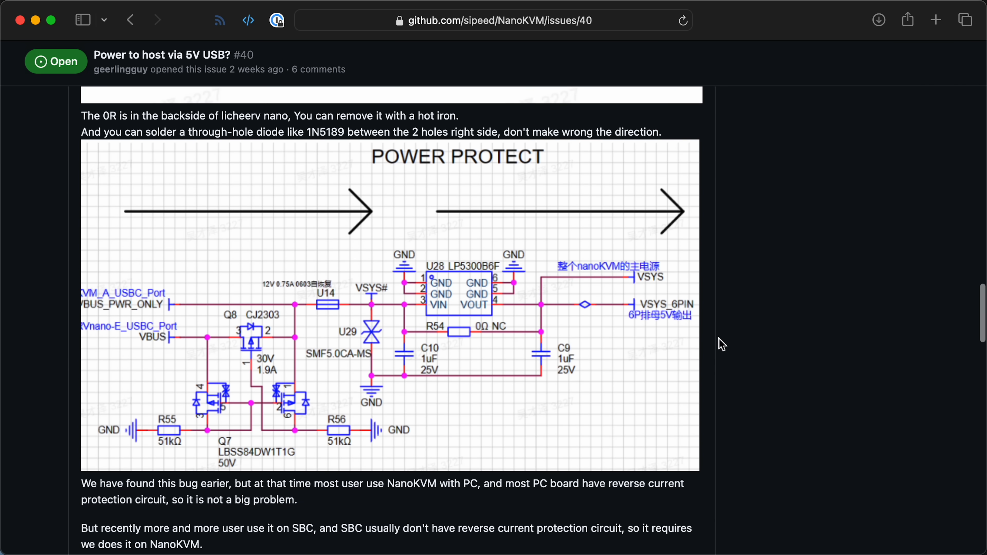
scroll(down, 3)
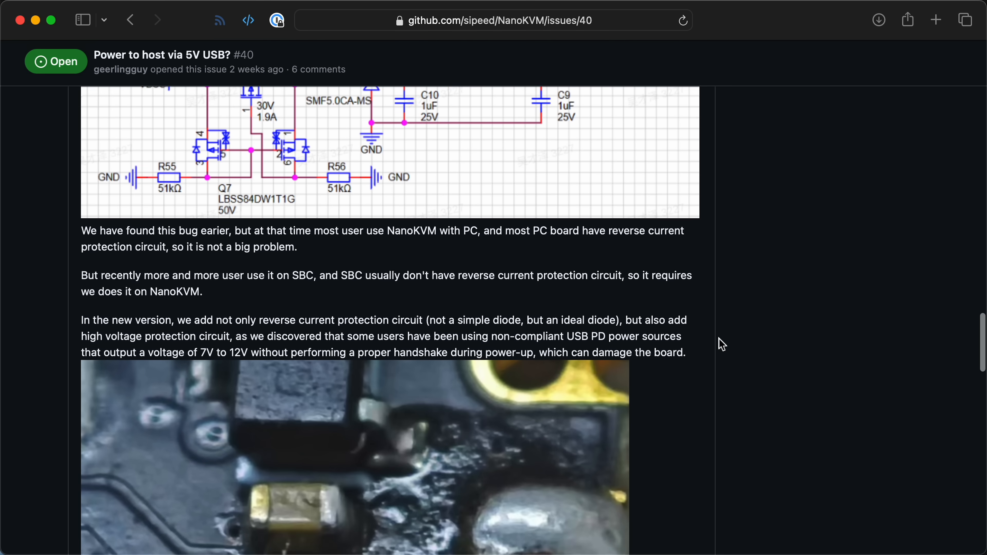
scroll(down, 3)
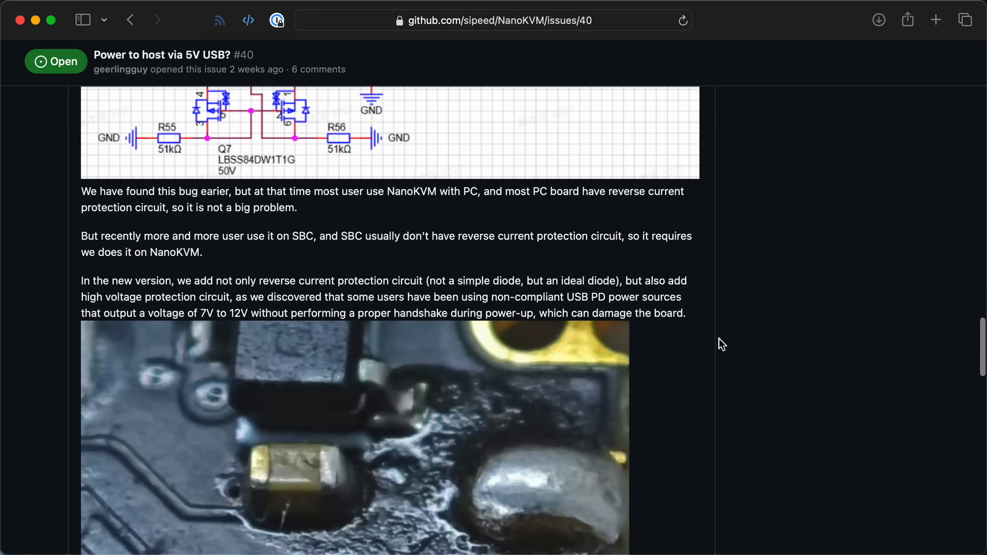
mouse_move(84, 282)
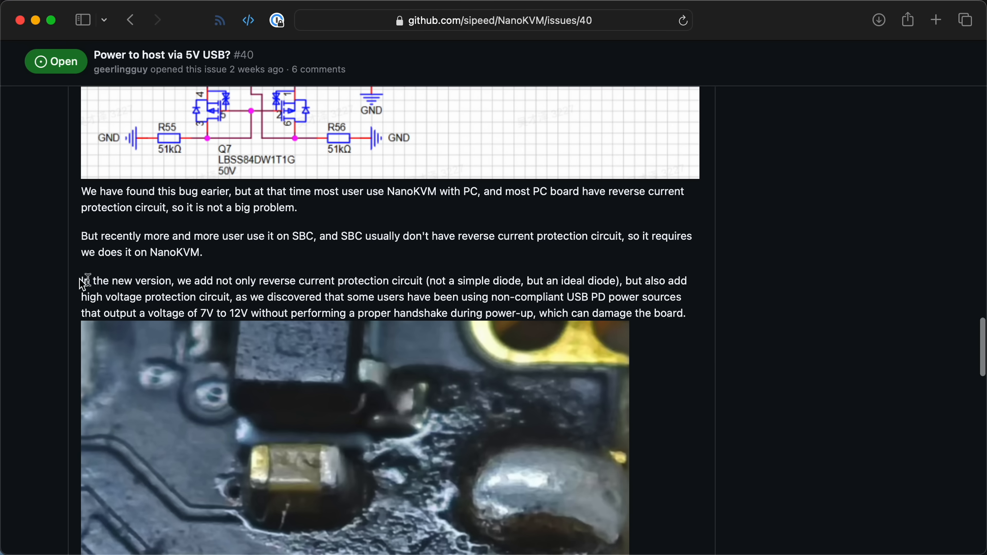
drag(81, 280, 425, 280)
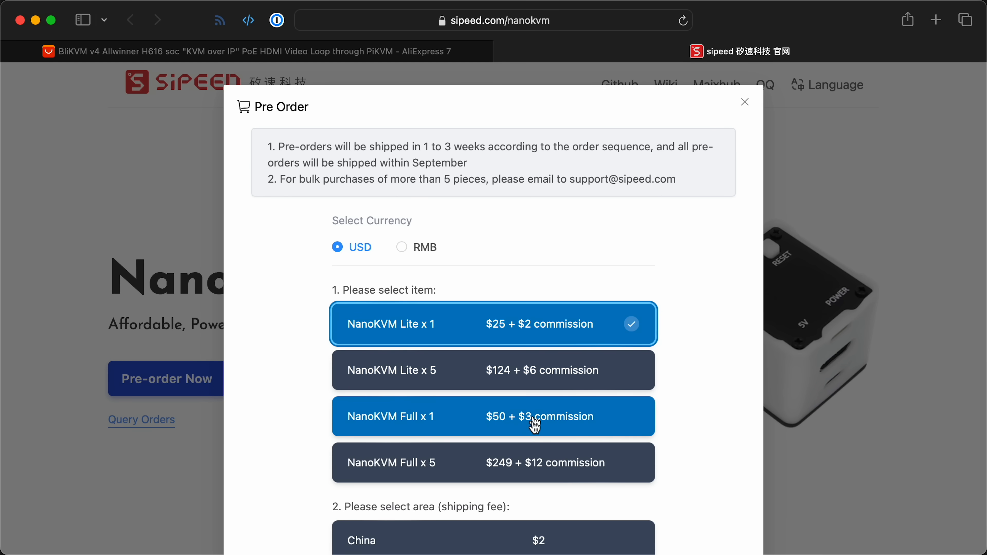
Step: Select NanoKVM Full x1 ($50 + $3 commission) in the Pre Order form
click(493, 416)
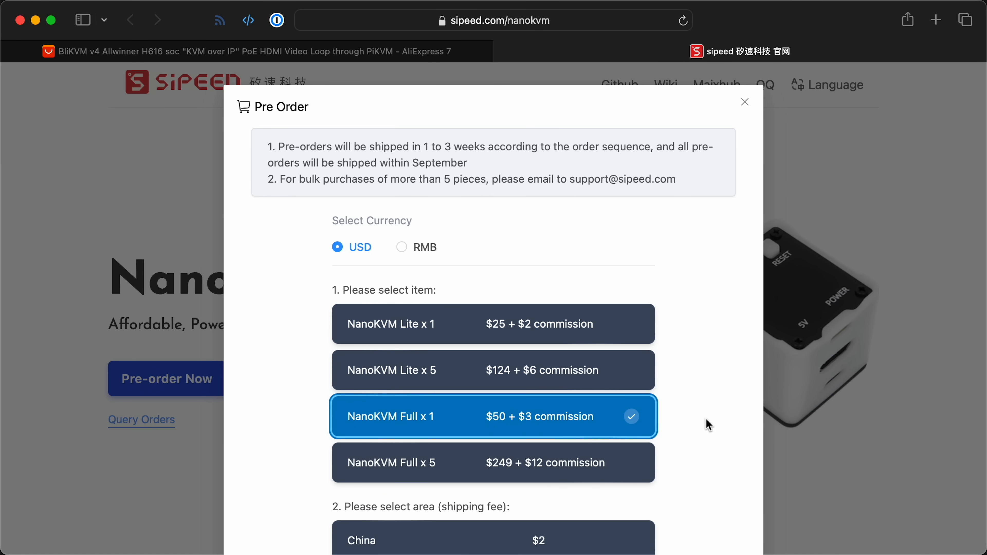